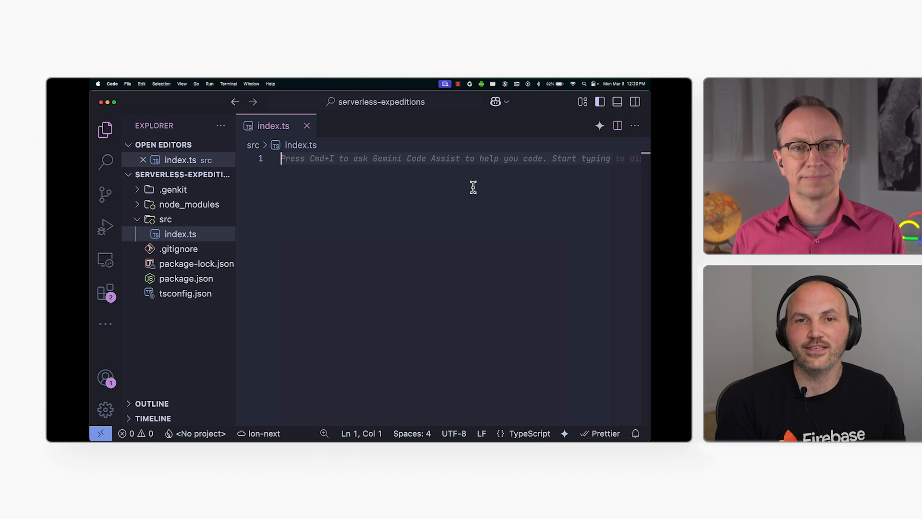
Import genkit and vertexAI, and create an ai instance with vertexAI location 'us-central1'
{"action": "type", "text": "import"}
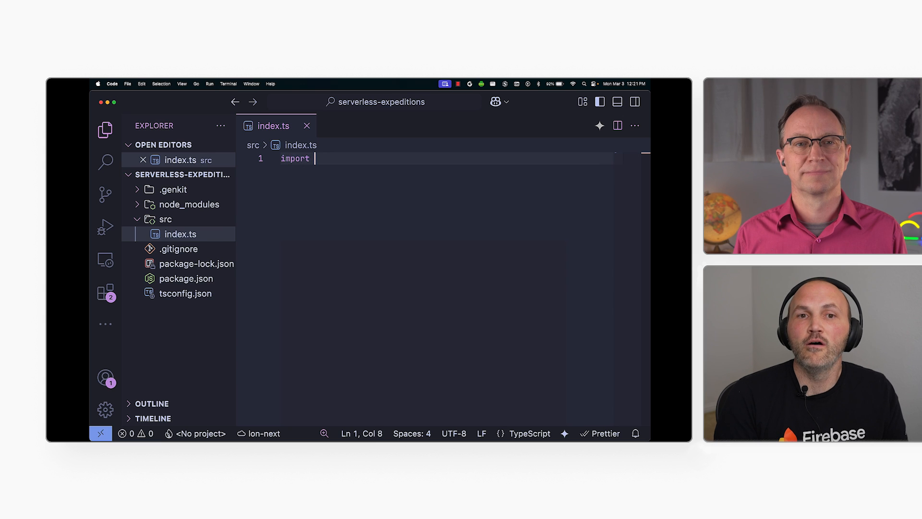
{"action": "type", "text": "{}"}
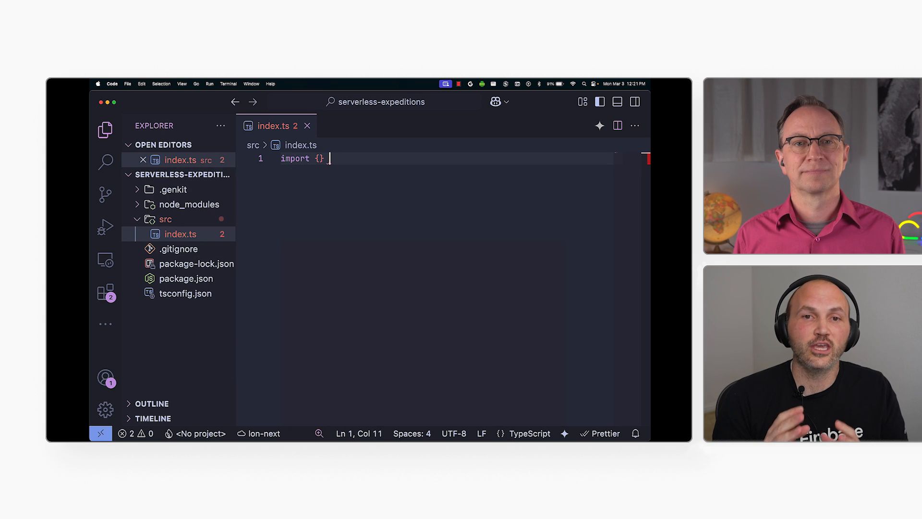
{"action": "type", "text": "from 'genkit';"}
{"action": "type", "text": "import {"}
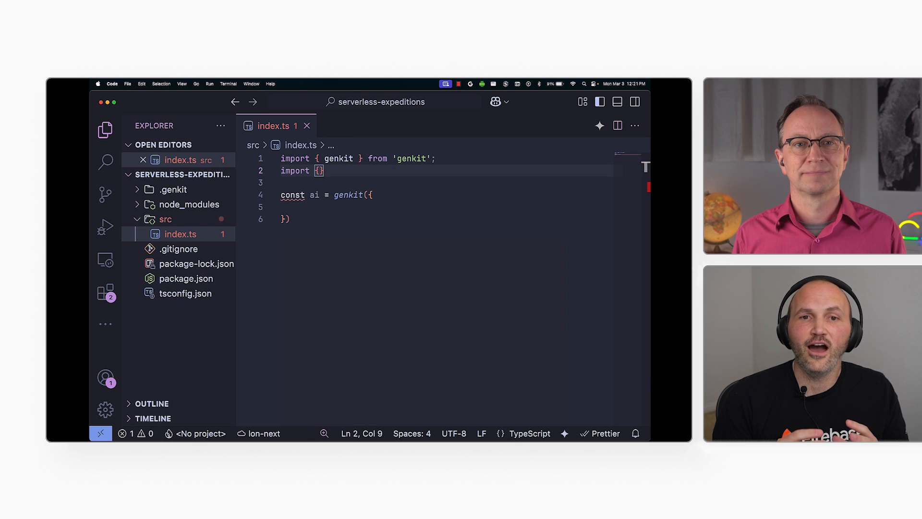
{"action": "type", "text": "from '@genkit-ai/vertexai';"}
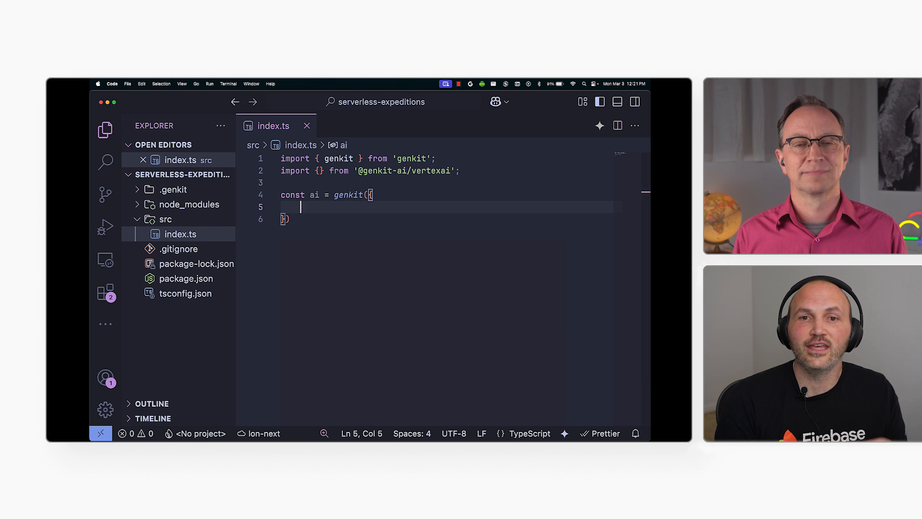
{"action": "type", "text": "location: 'us-central1',"}
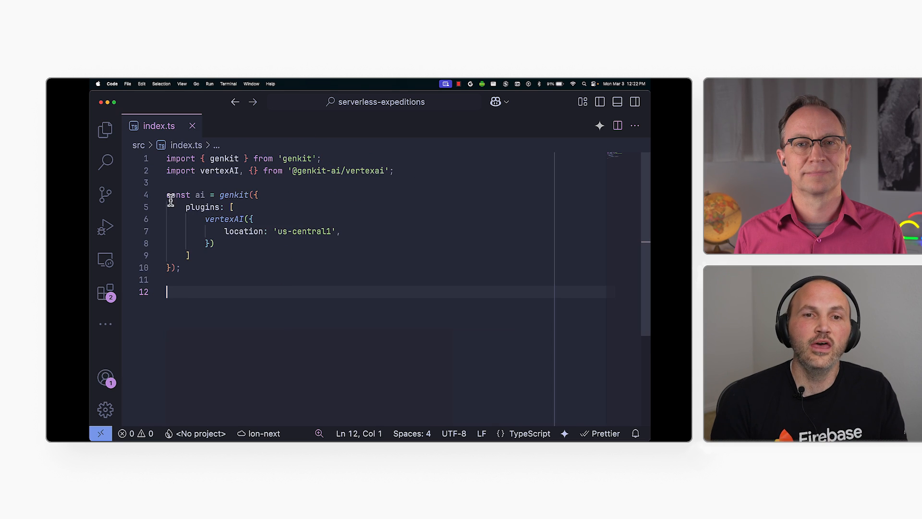
Define mainFlow via ai.defineFlow with a prompt-string input, string output, and handler returning ""
{"action": "type", "text": "const mainFlow ="}
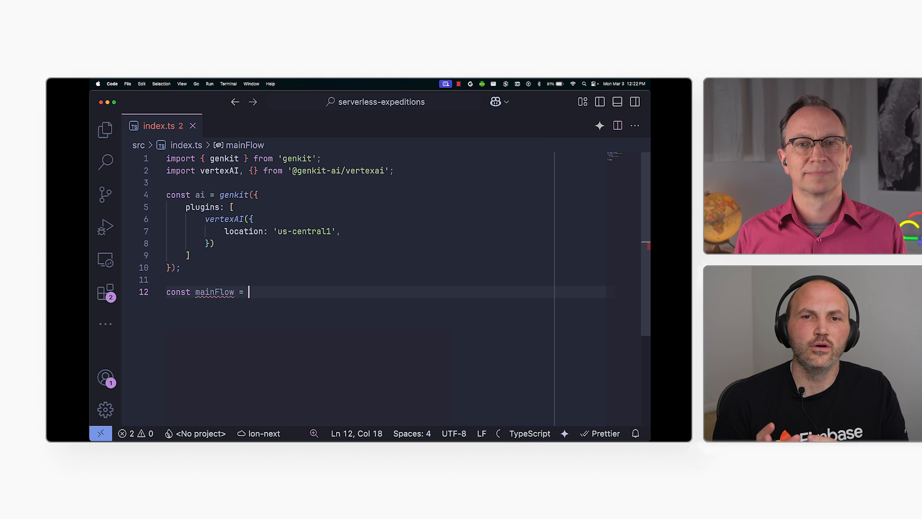
{"action": "type", "text": "ai.define"}
{"action": "type", "text": "inputSchema: z."}
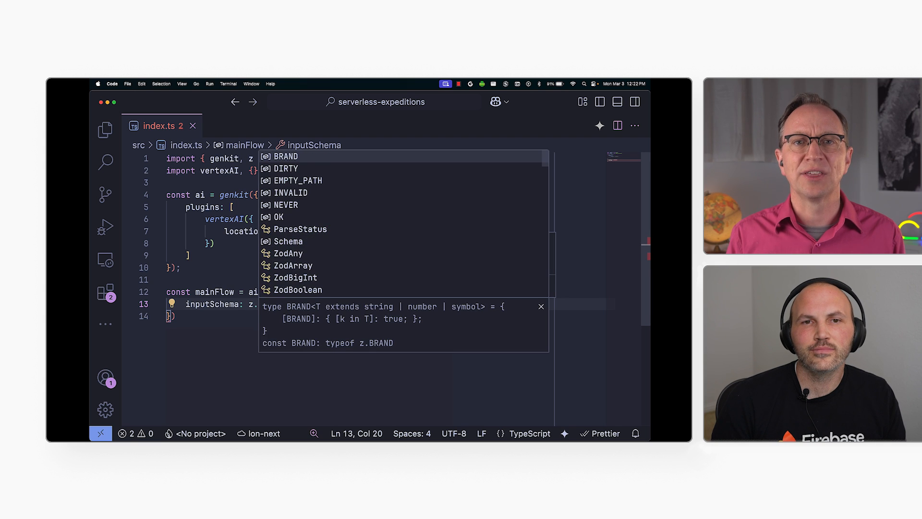
{"action": "type", "text": "object({"}
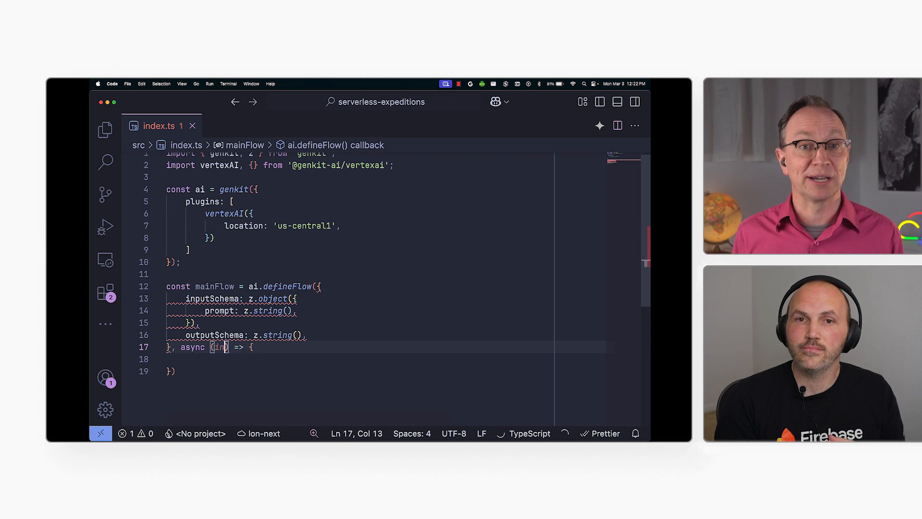
{"action": "type", "text": "return \"\";"}
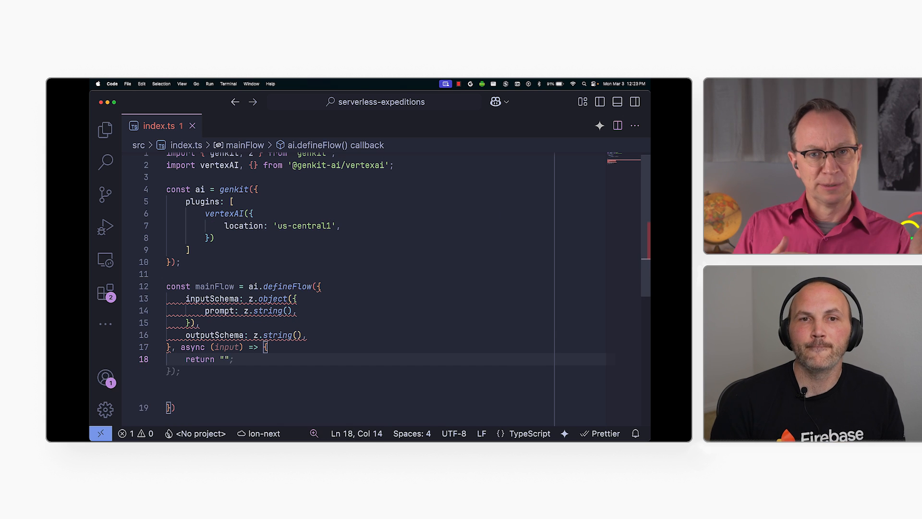
{"action": "type", "text": "name:"}
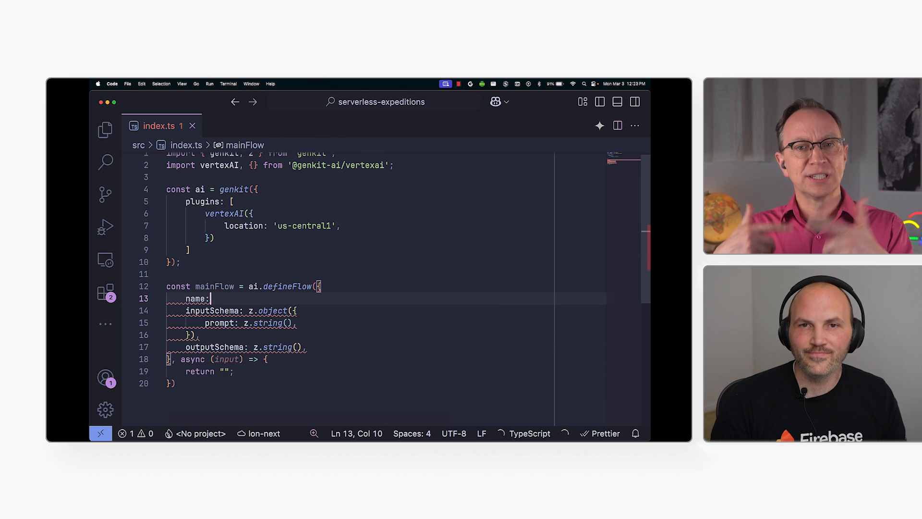
{"action": "type", "text": "'mainFlow',"}
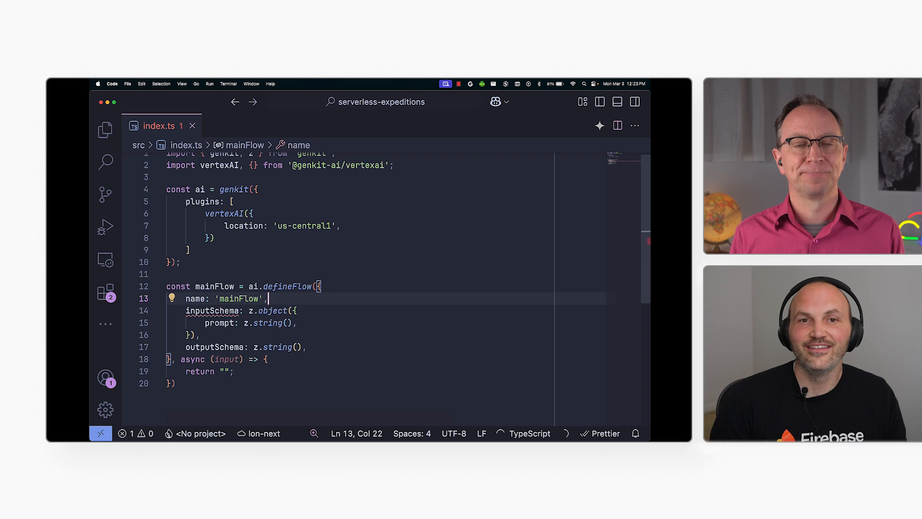
Call ai.generate with a customer-service system prompt and input.prompt as the prompt
{"action": "type", "text": "const response = await ai.generate({"}
{"action": "type", "text": "temperature: 1.0,"}
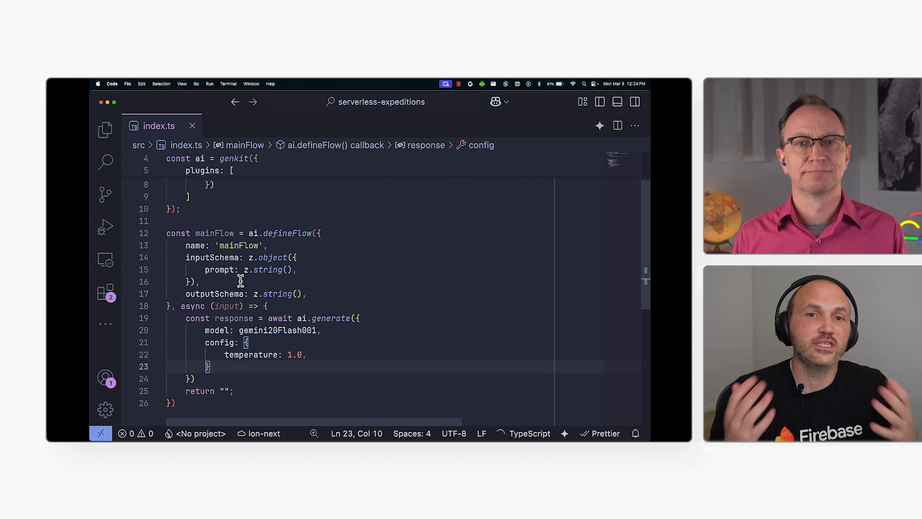
{"action": "type", "text": "system: `You are a helpful customer service representative. Help the user"}
{"action": "type", "text": "resolve any requests they may have.`"}
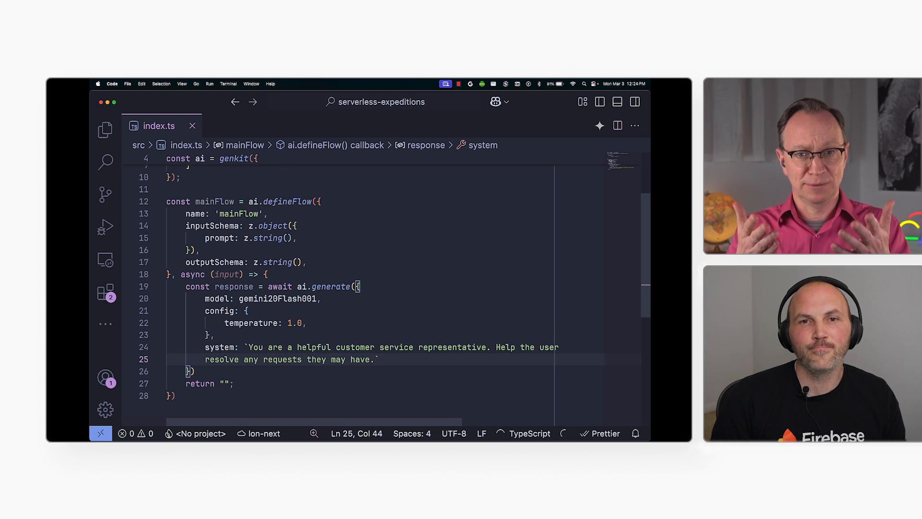
{"action": "type", "text": "prompt: input.prompt,"}
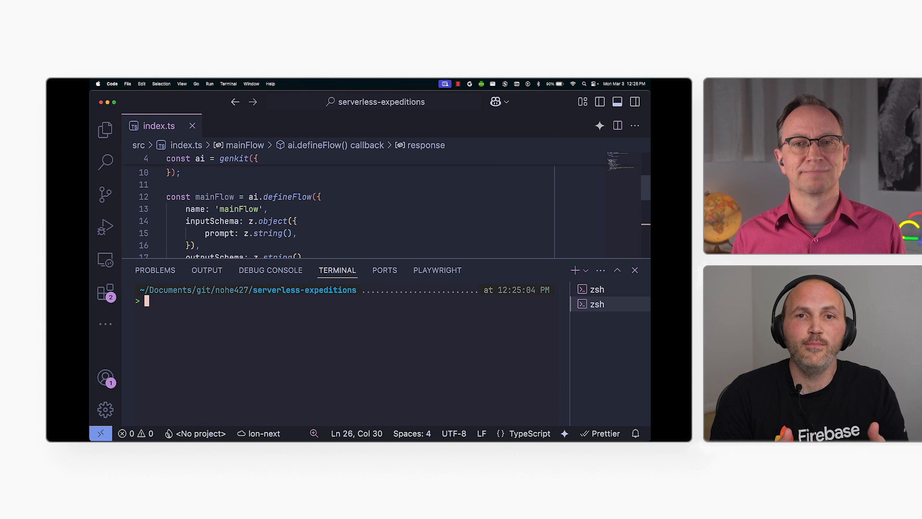
Run 'npx genkit start -- npx tsx --watch src/index.ts' in the terminal
{"action": "type", "text": "npx genkit start -- npx tsx --watch src/index.ts"}
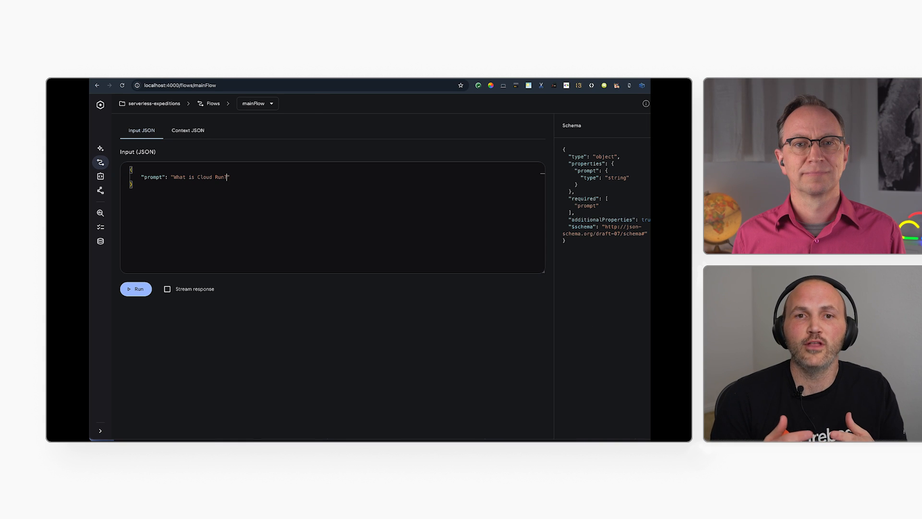
Run mainFlow with the input prompt "What is Cloud Run?"
{"action": "left_click", "coordinate": [135, 289]}
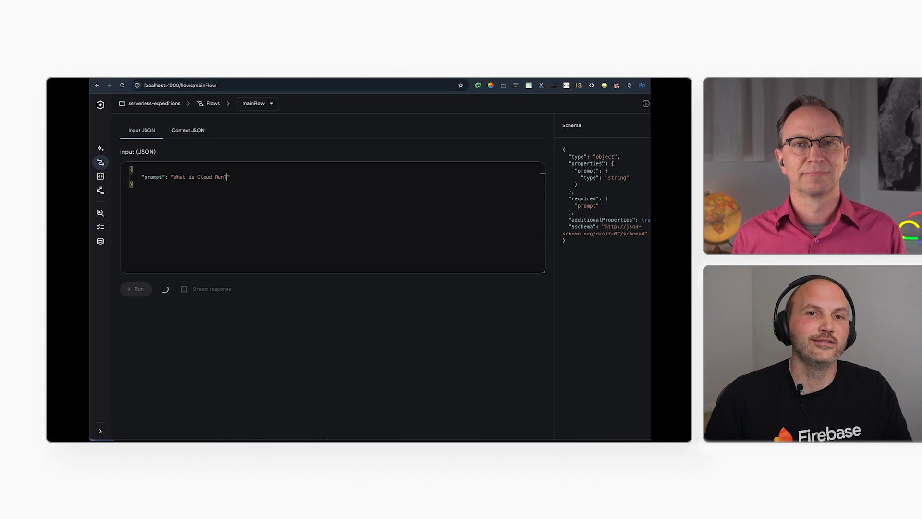
{"action": "left_click", "coordinate": [136, 288]}
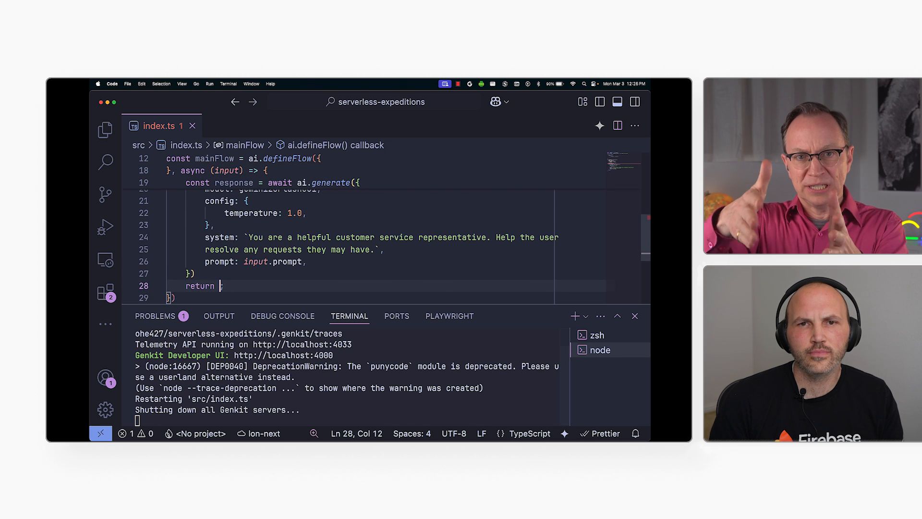
Change the flow's return statement to return response.text
{"action": "type", "text": "response.text"}
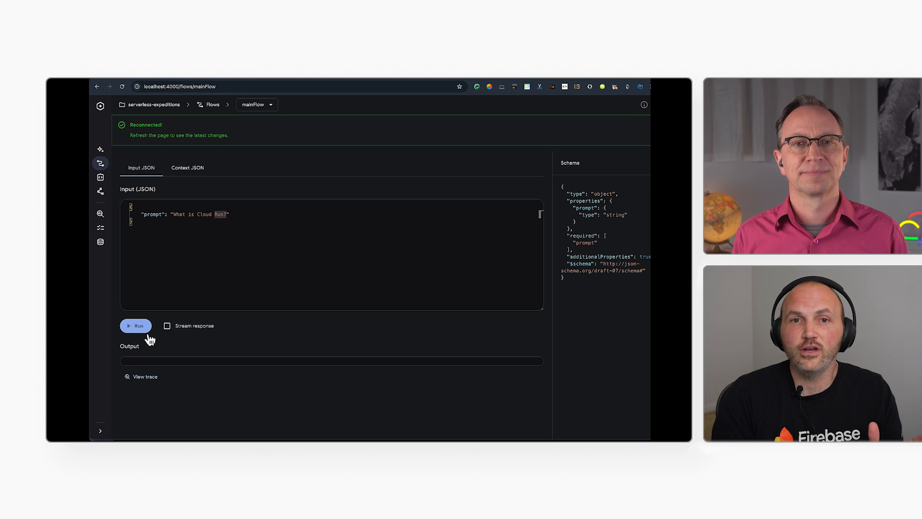
Rerun mainFlow on the Cloud Run prompt and scroll through Gemini's answer
{"action": "left_click", "coordinate": [136, 326]}
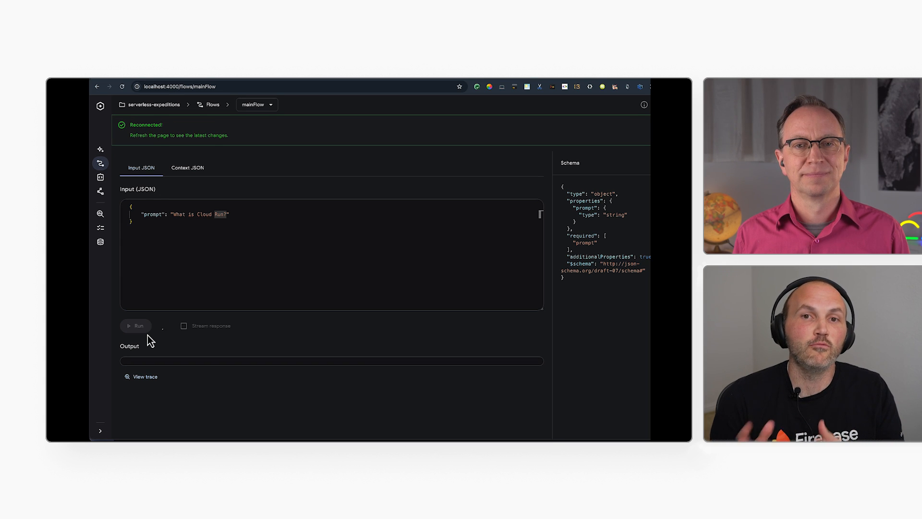
{"action": "left_click", "coordinate": [139, 326]}
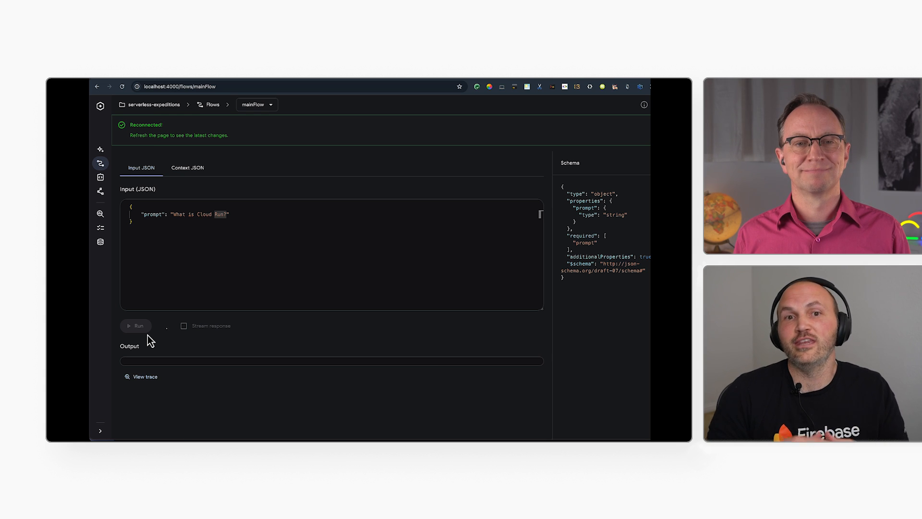
{"action": "left_click", "coordinate": [135, 326]}
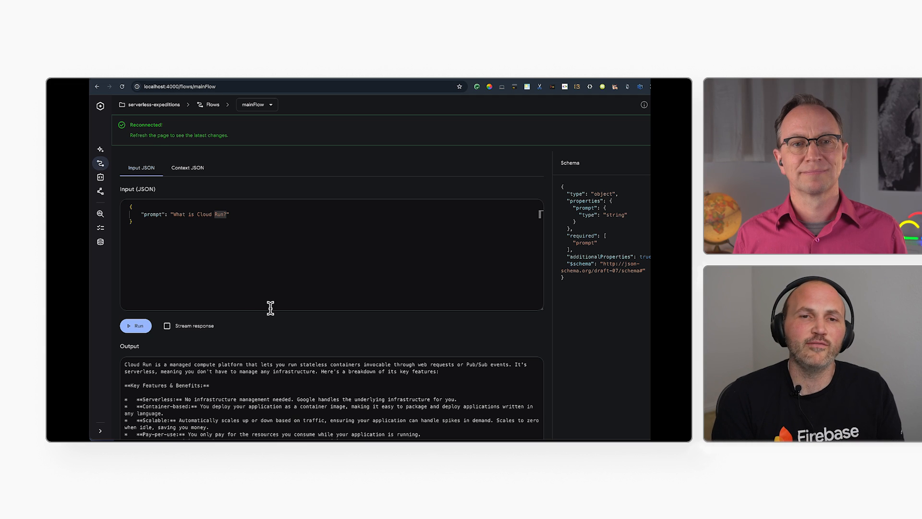
{"action": "scroll", "scroll_direction": "down", "scroll_amount": 3}
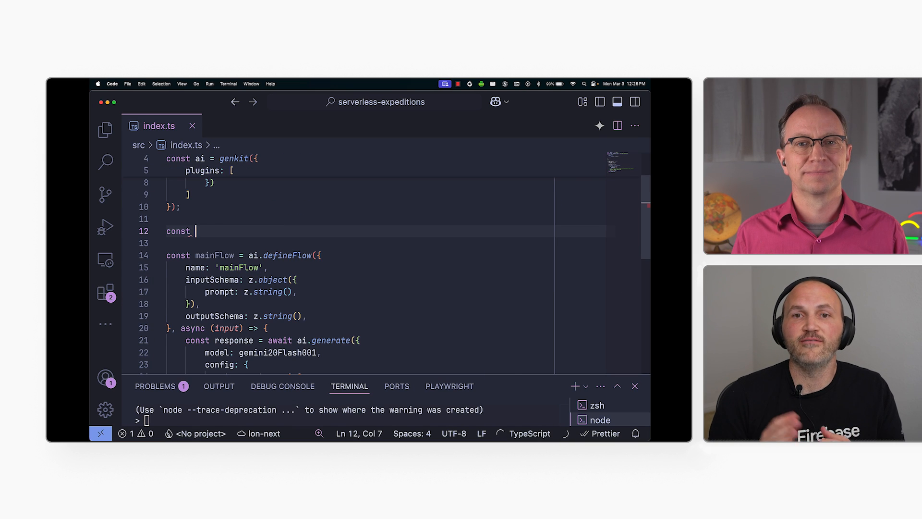
Define weatherTool with ai.defineTool, returning 'The weather in ${input.location} is sunny'
{"action": "type", "text": "weatherTool"}
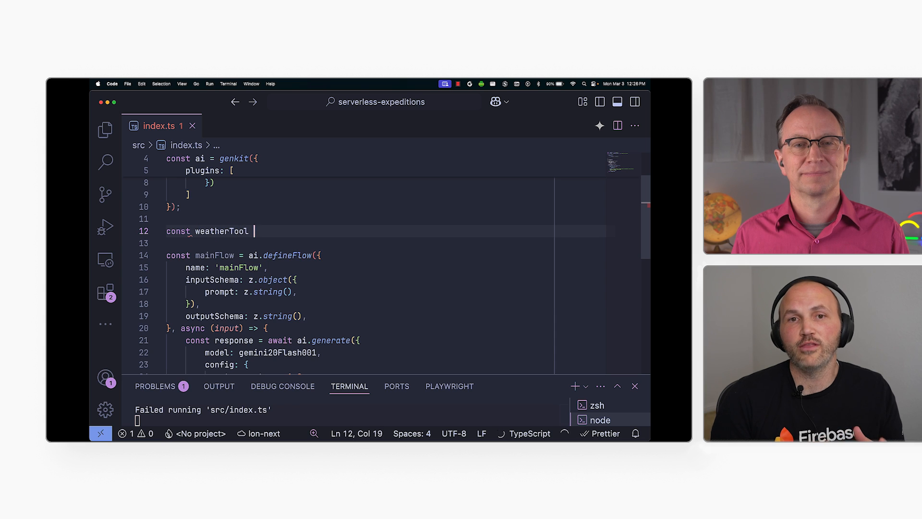
{"action": "type", "text": "= ai.defineto"}
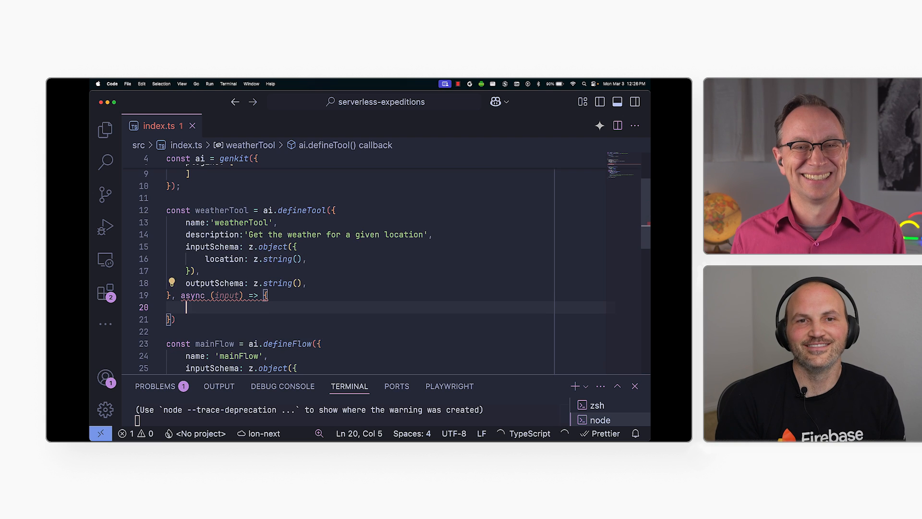
{"action": "type", "text": "return `The weather in ${input.location} is sunny`;"}
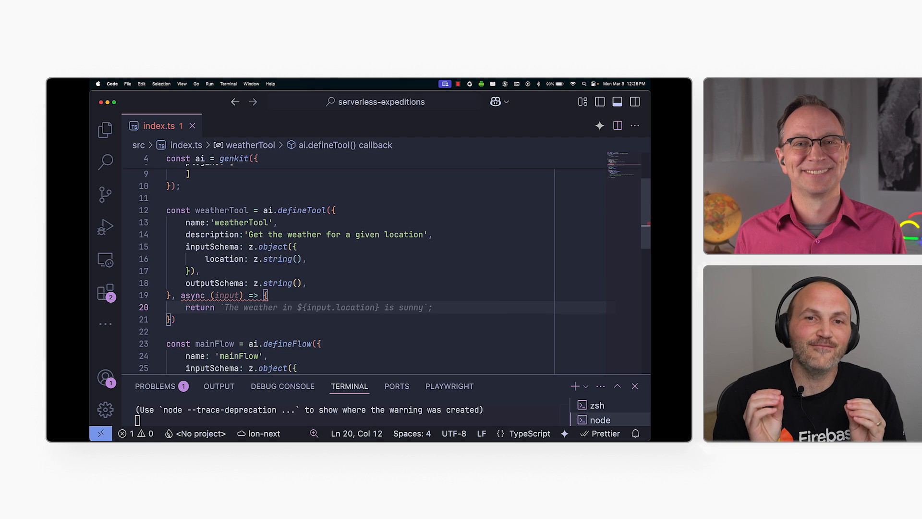
{"action": "type", "text": "'68'"}
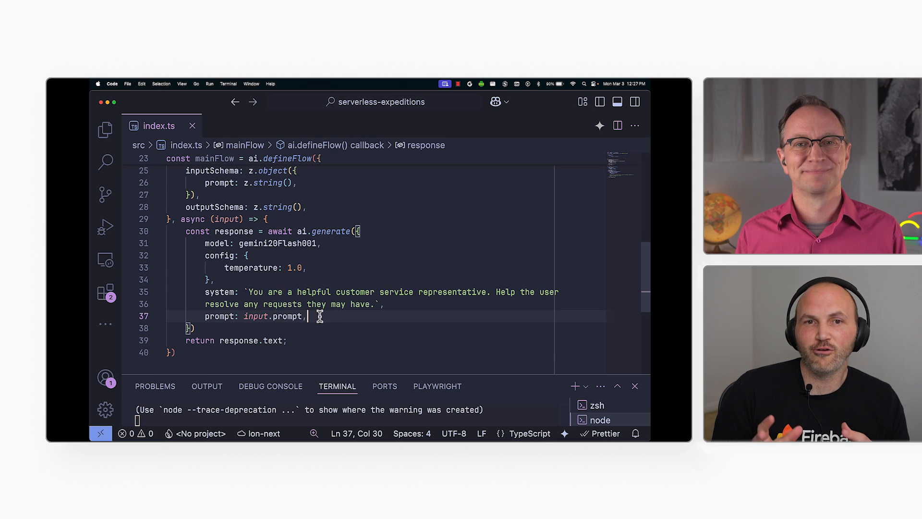
Add tools: [weatherTool] to mainFlow's ai.generate call
{"action": "type", "text": "tools:"}
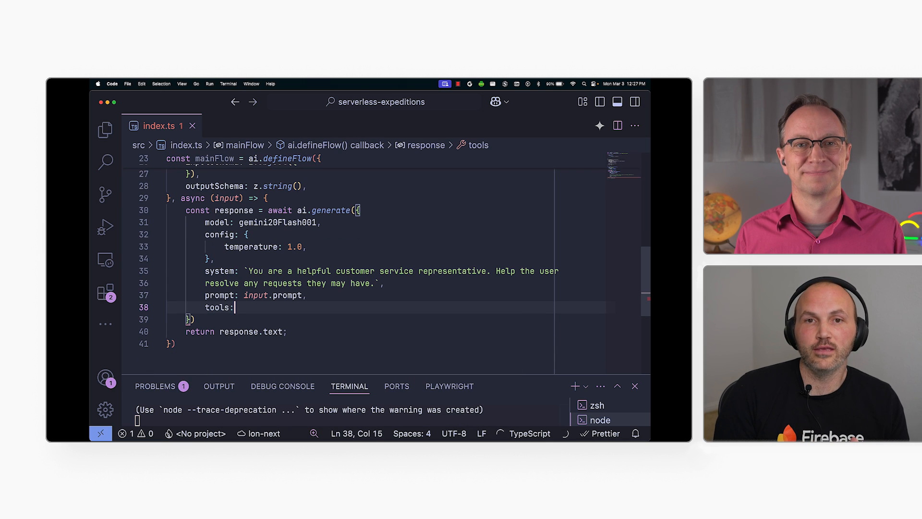
{"action": "type", "text": "[],"}
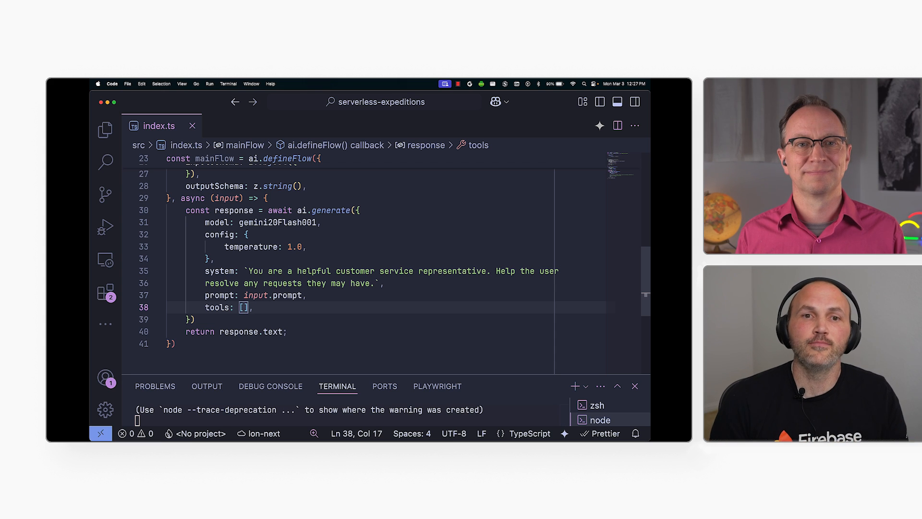
{"action": "type", "text": "weat"}
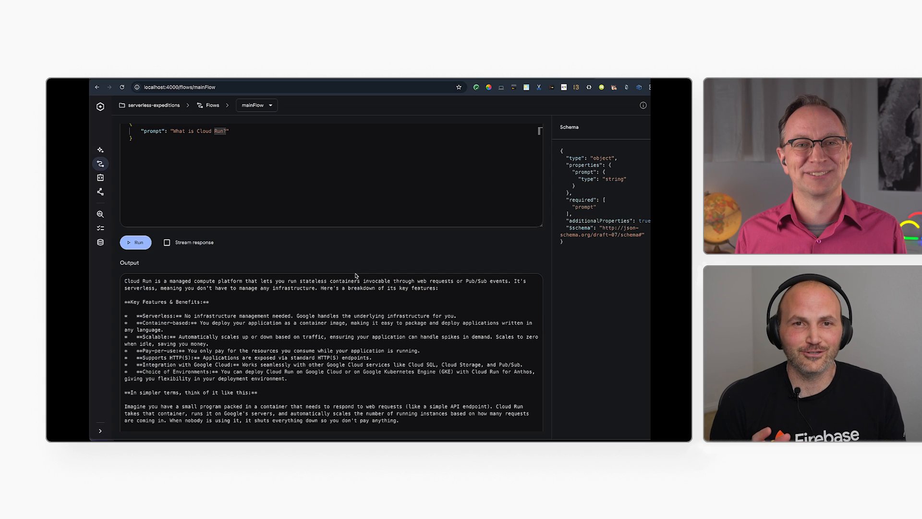
Run mainFlow with a San Francisco weather question as the prompt
{"action": "type", "text": "What is the weather?"}
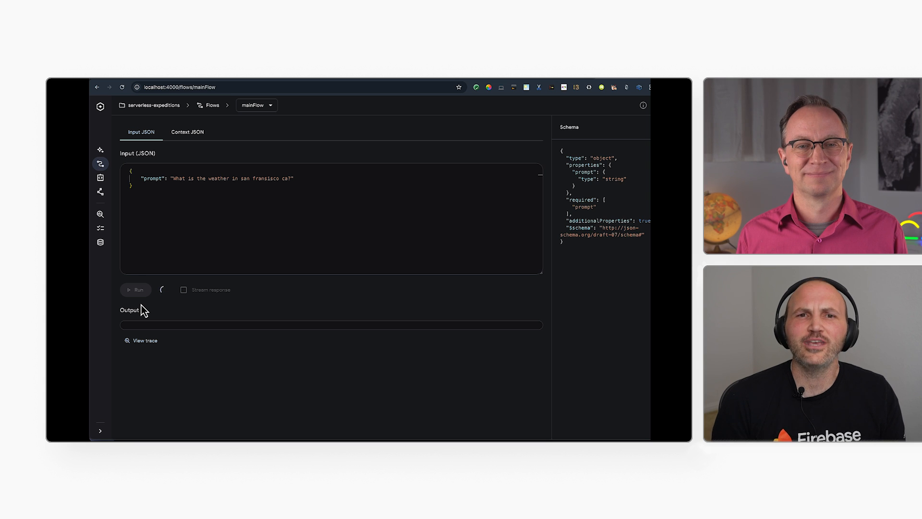
{"action": "left_click", "coordinate": [136, 289]}
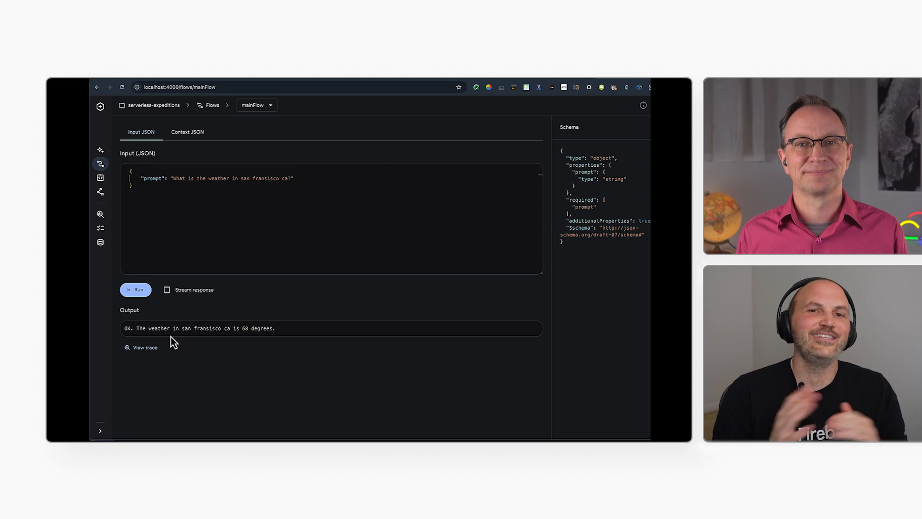
{"action": "mouse_move", "coordinate": [286, 341]}
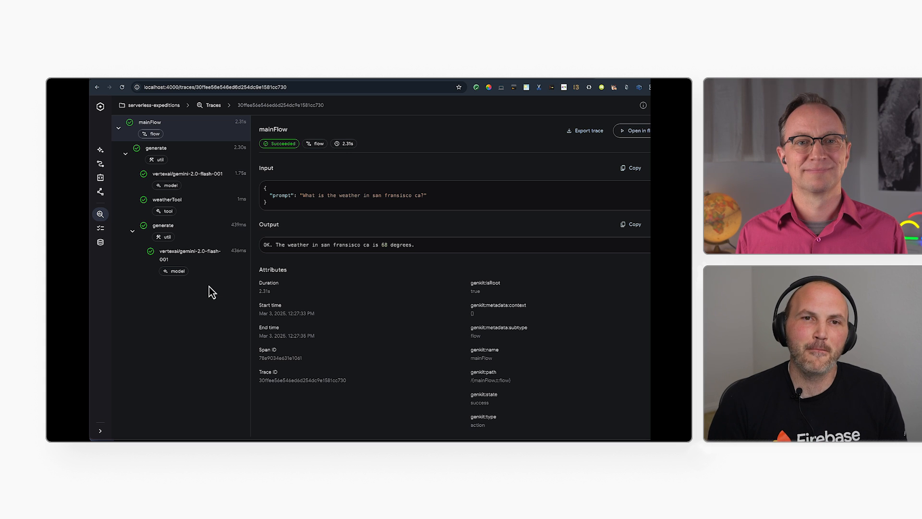
{"action": "mouse_move", "coordinate": [187, 158]}
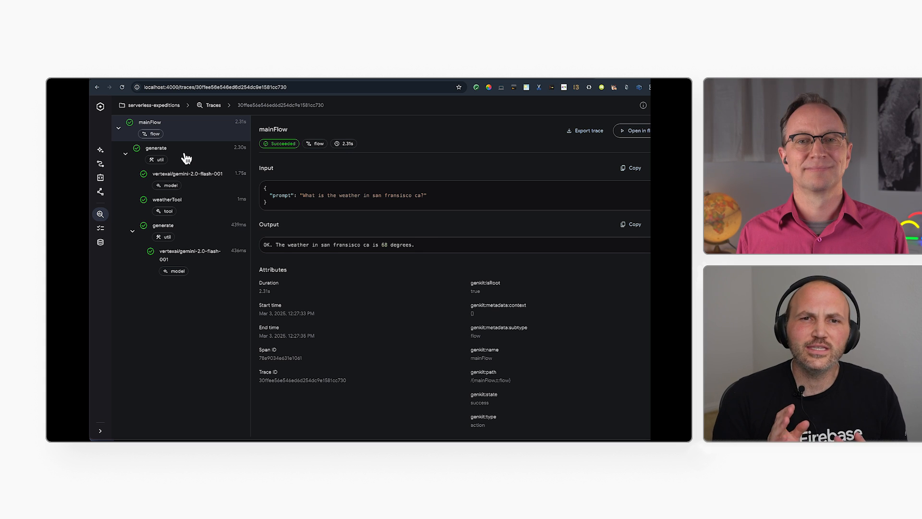
Inspect the first and second generate spans to find the weatherTool request for San Francisco
{"action": "left_click", "coordinate": [156, 147]}
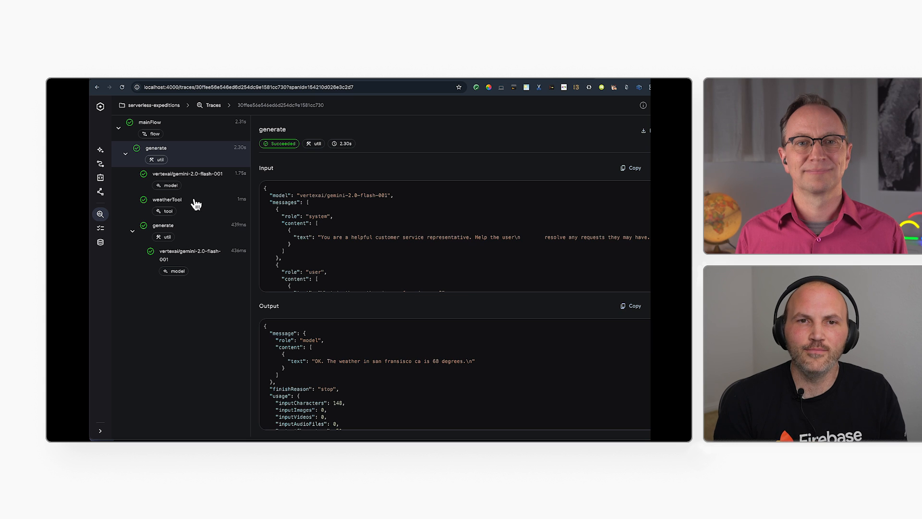
{"action": "left_click", "coordinate": [167, 199]}
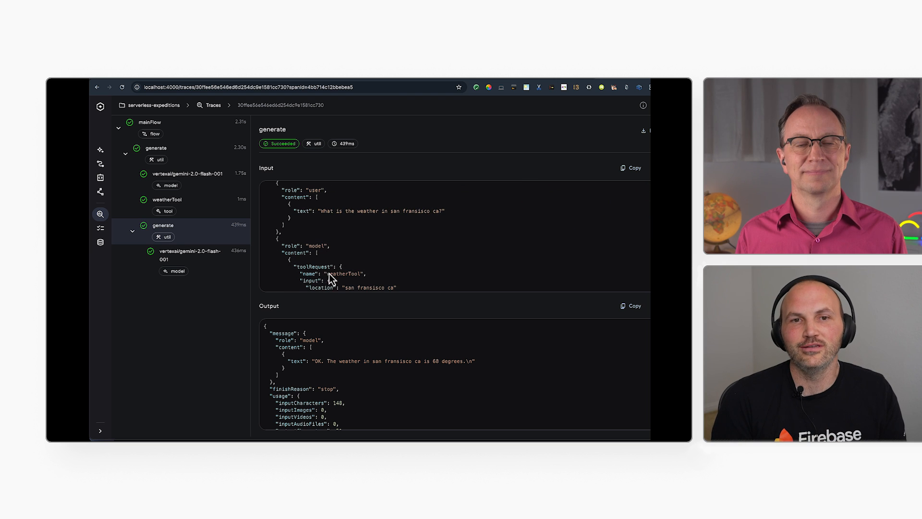
{"action": "scroll", "scroll_direction": "down", "scroll_amount": 3}
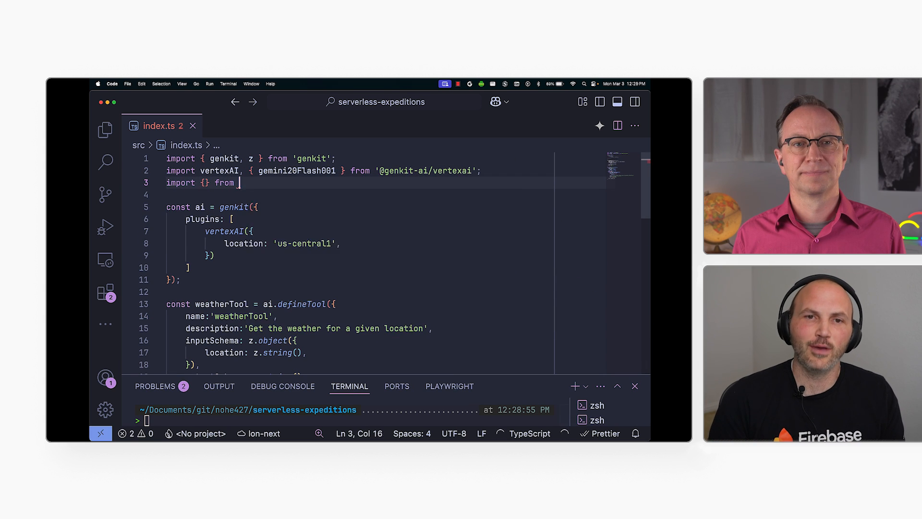
{"action": "type", "text": "'@genkit-ai/express';"}
{"action": "type", "text": "port:"}
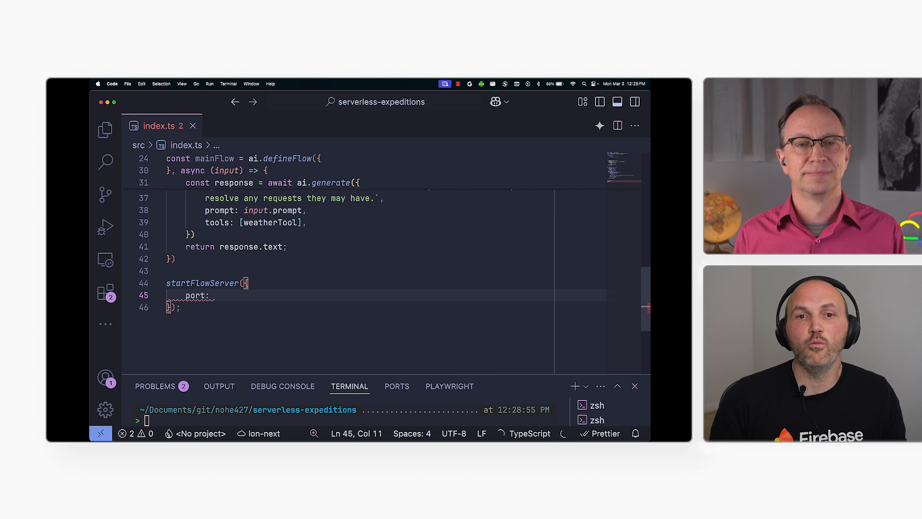
{"action": "type", "text": "process.env.PORT || 8080,"}
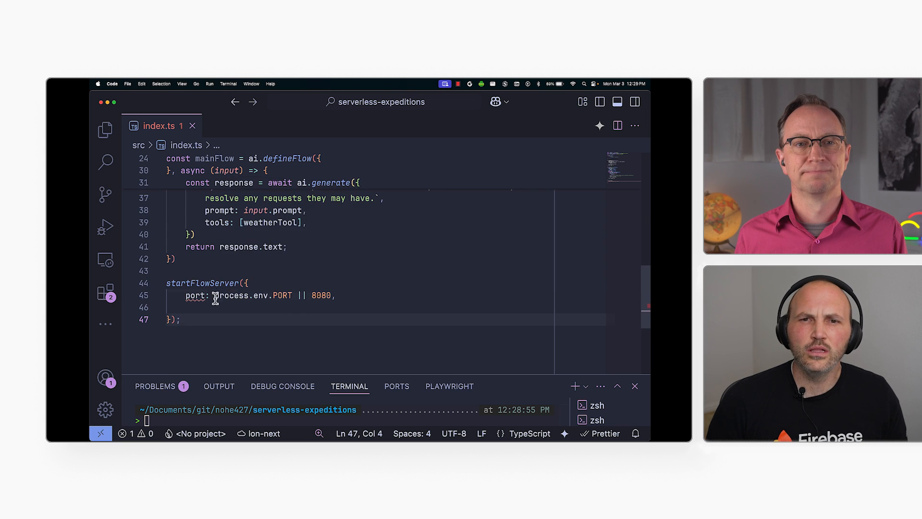
{"action": "type", "text": "parseInt("}
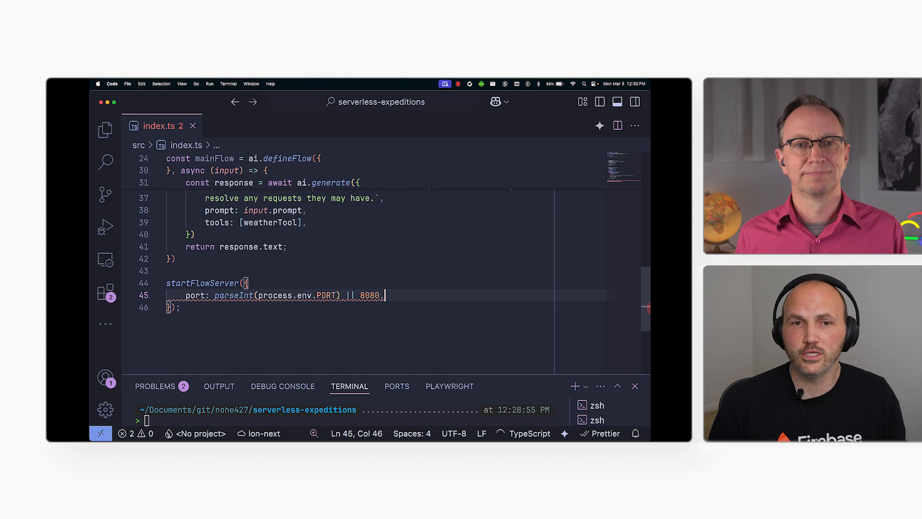
Add permissive CORS settings and list mainFlow in the served flows
{"action": "type", "text": "co"}
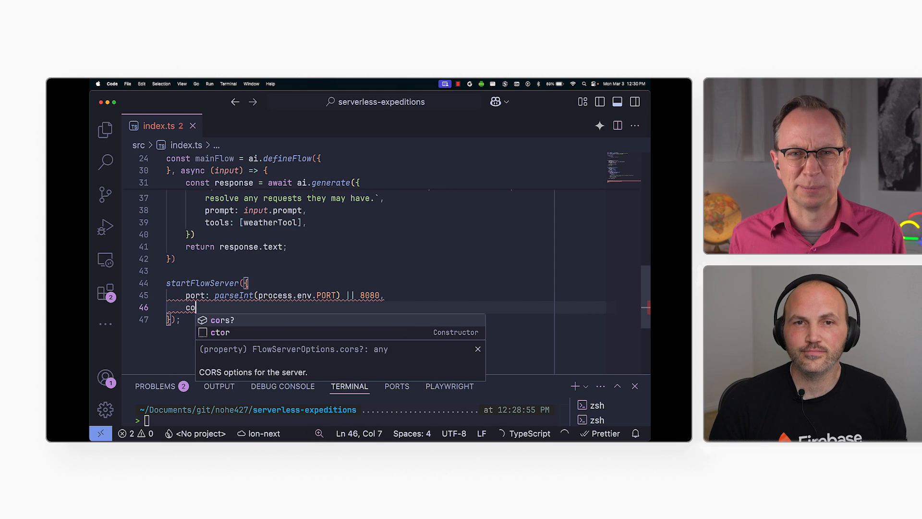
{"action": "type", "text": "rs: {"}
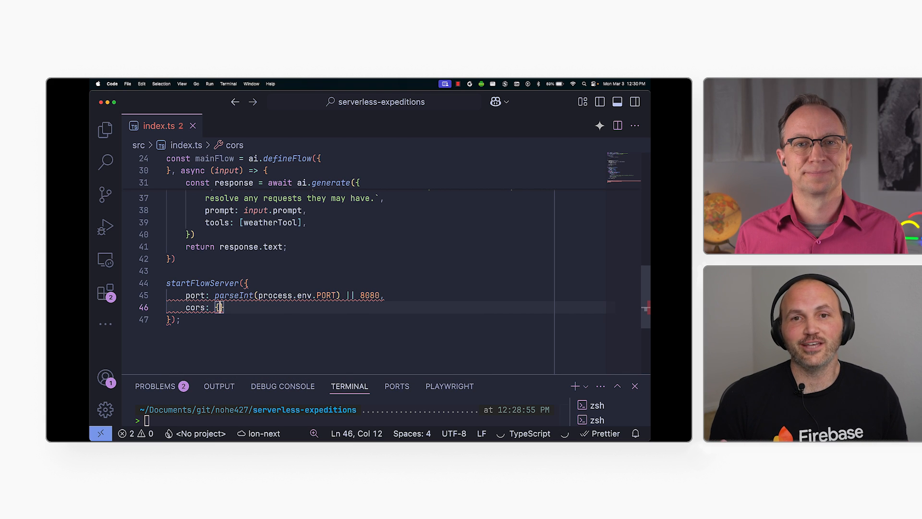
{"action": "key", "text": "enter"}
{"action": "type", "text": "origin: '*',"}
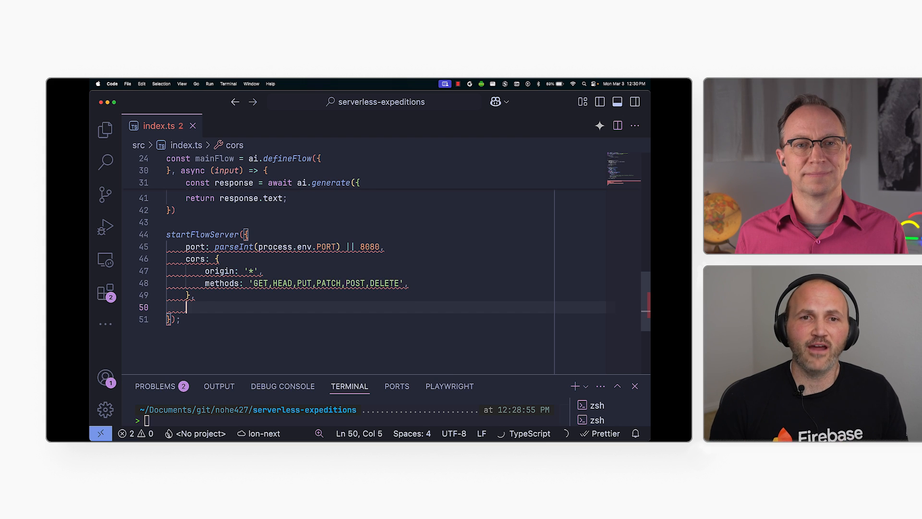
{"action": "type", "text": "flow: mainFlow,"}
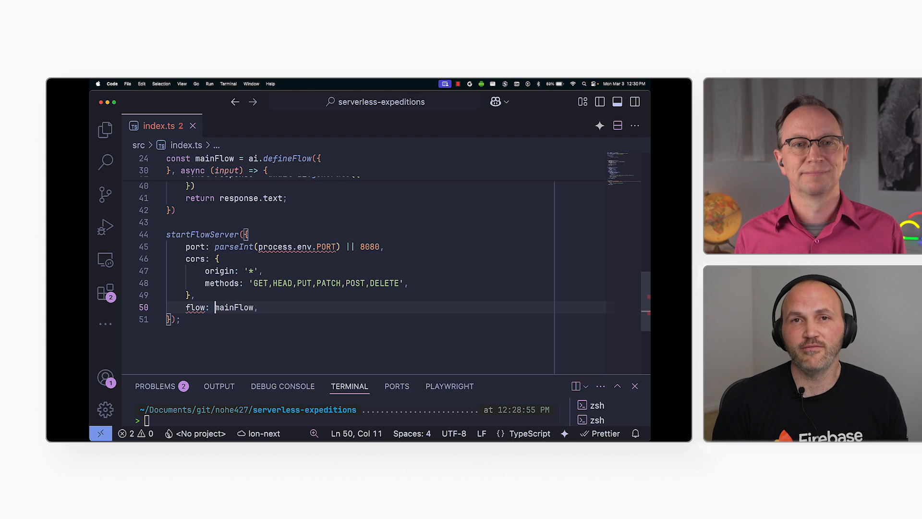
{"action": "type", "text": "s"}
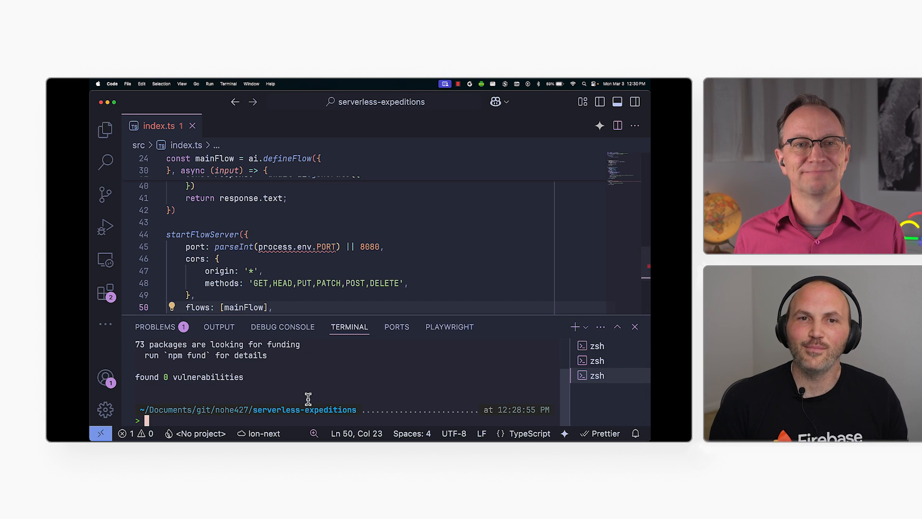
Deploy with gcloud run deploy, choosing option 34 for us-central1
{"action": "type", "text": "gcloud run depl"}
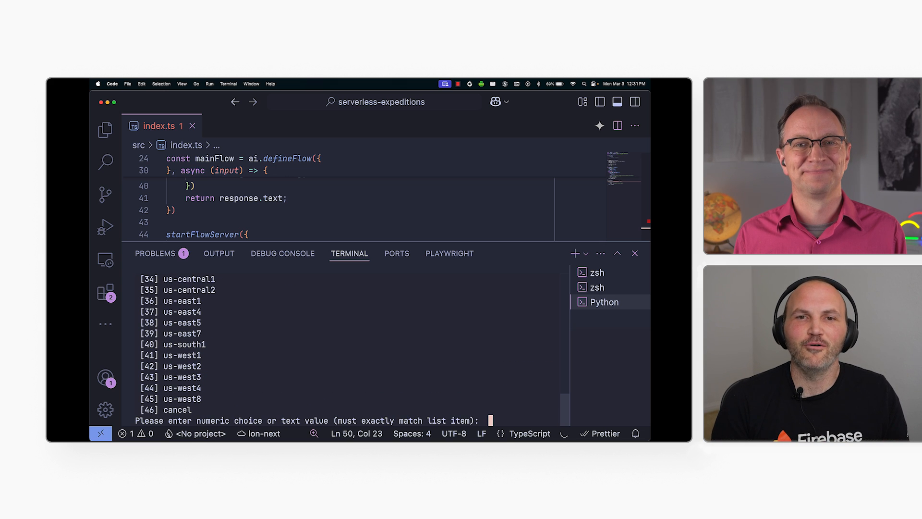
{"action": "type", "text": "34"}
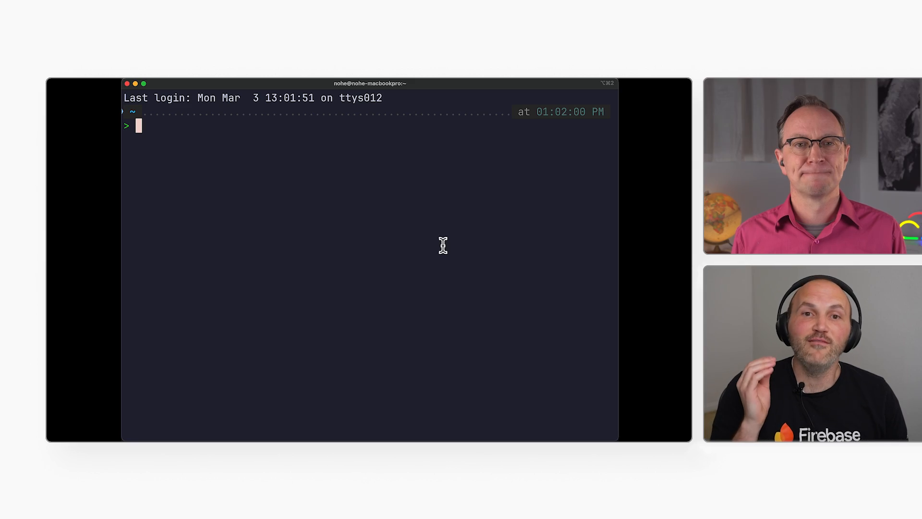
Type a curl POST to the run.app /mainFlow URL with JSON body prompt 'What is the weather in M…'
{"action": "type", "text": "curl -X POST"}
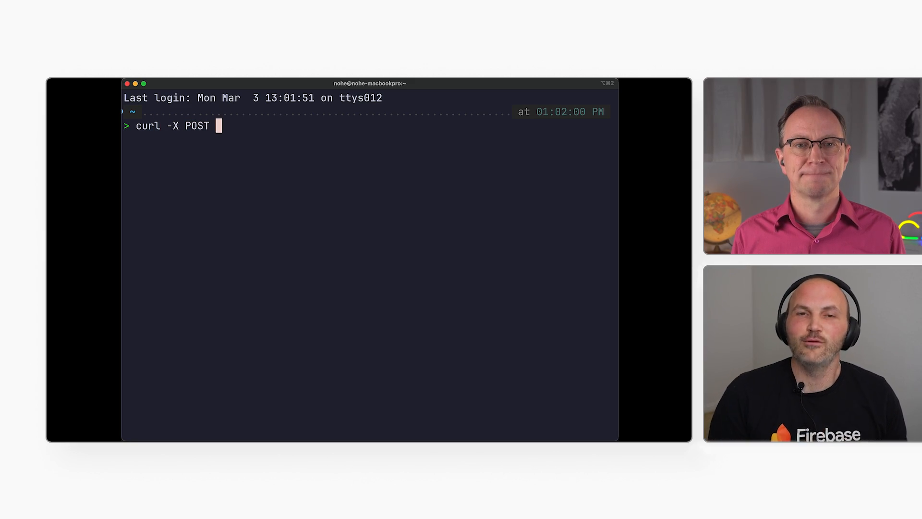
{"action": "type", "text": "https://serverless-expeditions-1039410413539.us-central1.run.app/"}
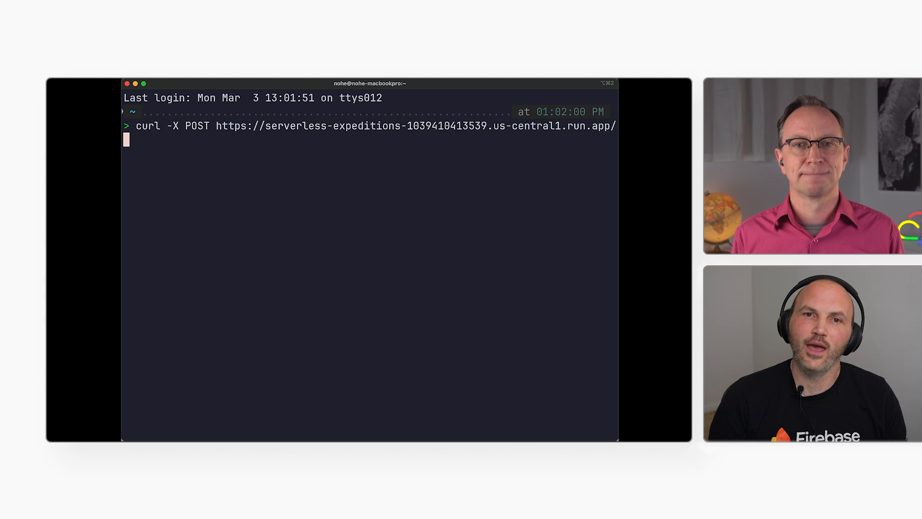
{"action": "type", "text": "mainFlow -H"}
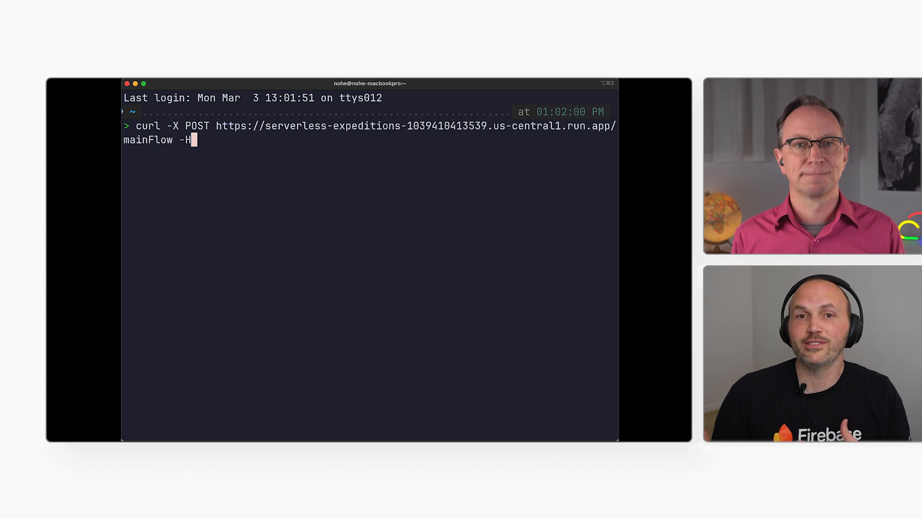
{"action": "type", "text": "\""}
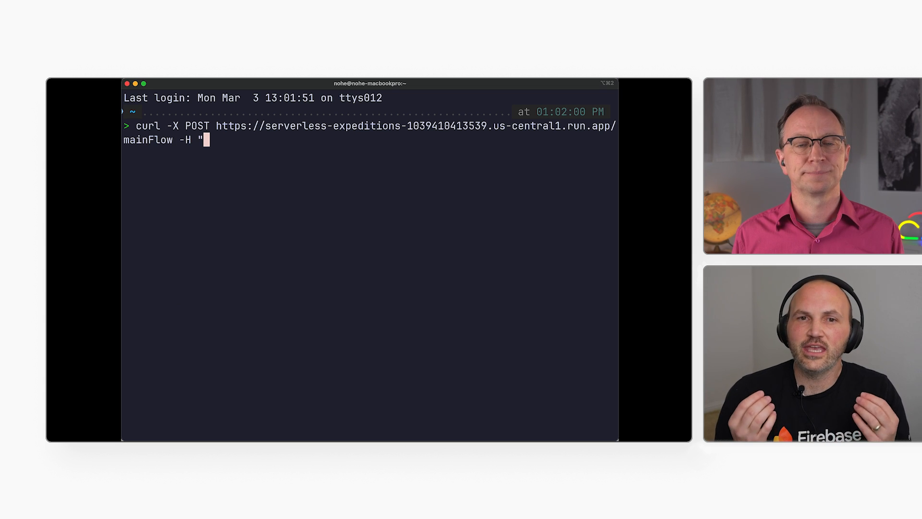
{"action": "type", "text": "Content-Type"}
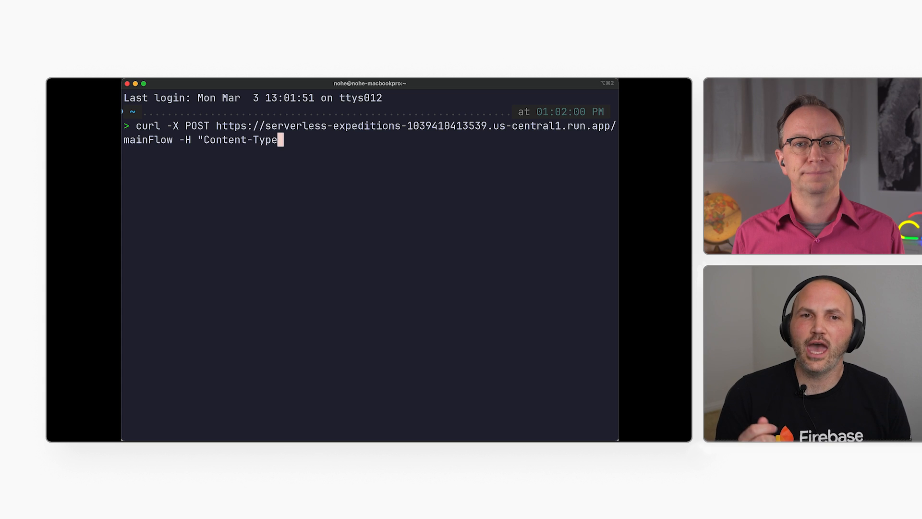
{"action": "type", "text": ": appli"}
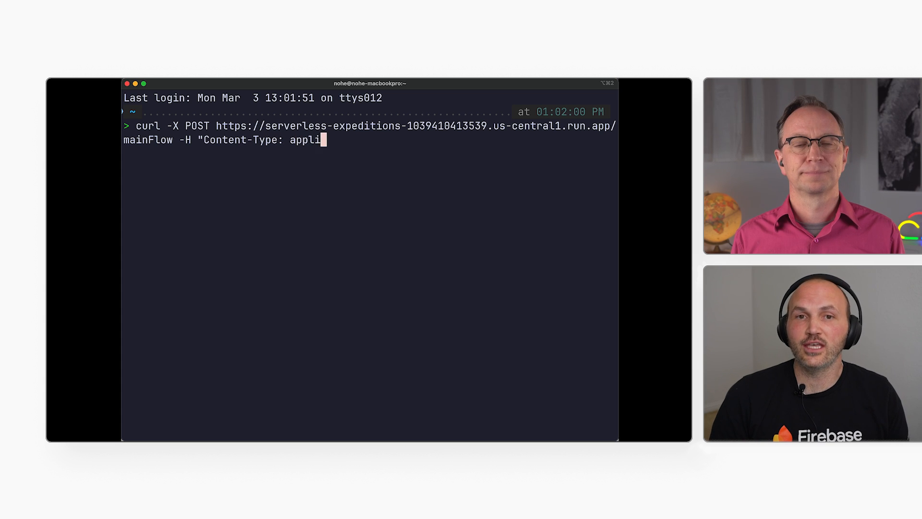
{"action": "type", "text": "cation/json\" -d"}
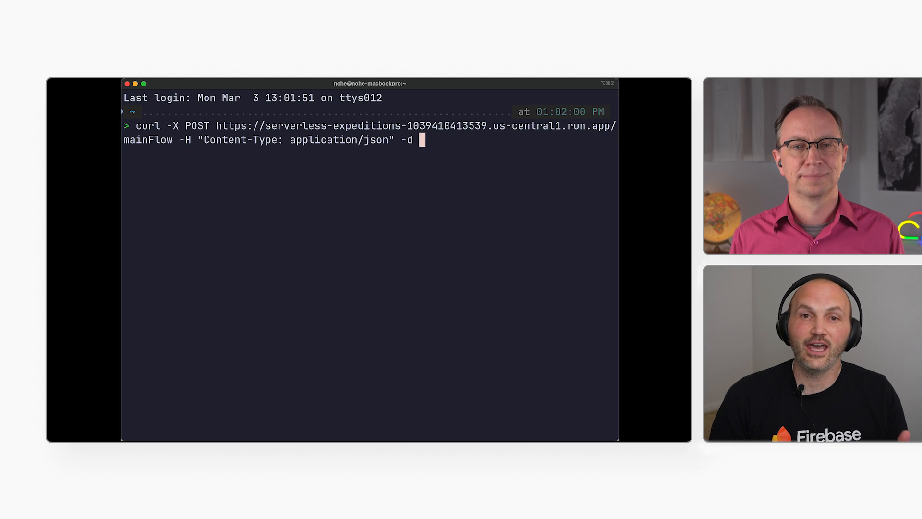
{"action": "type", "text": "'{\"data\":{\"}'"}
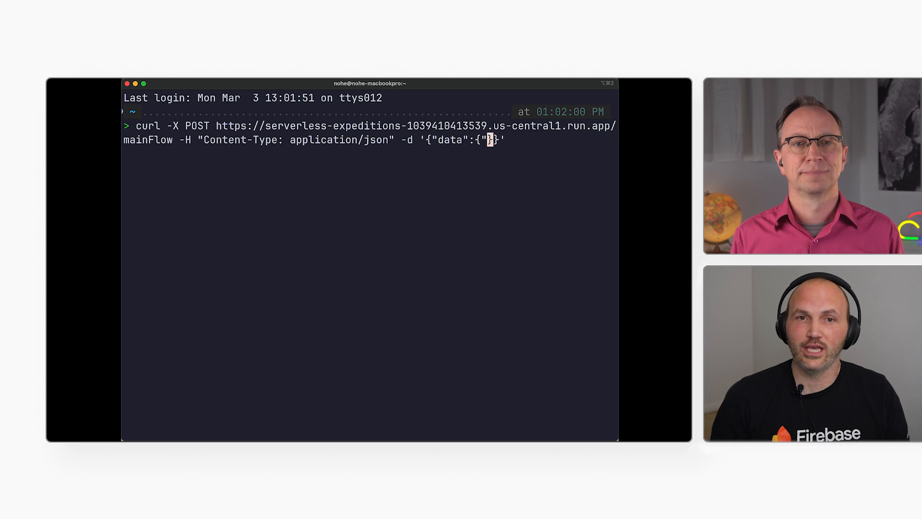
{"action": "type", "text": "\"prompt\":\"What is the weather in M"}
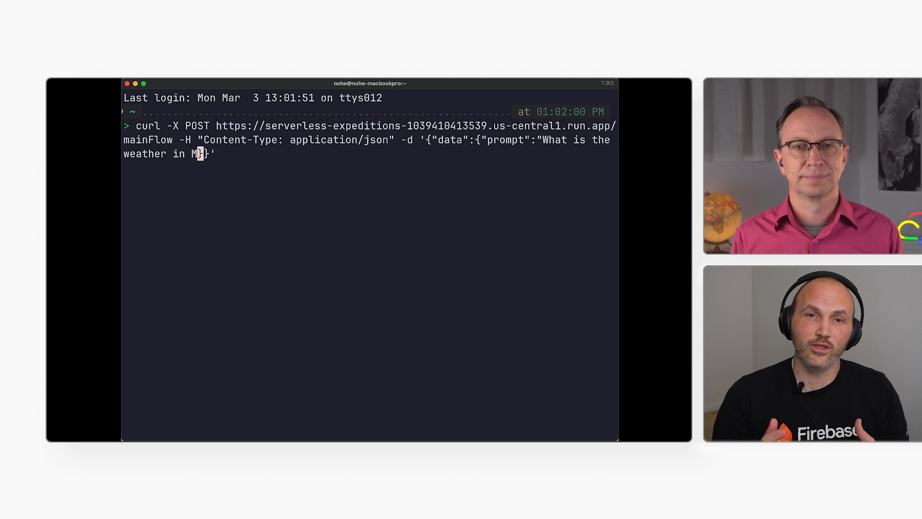